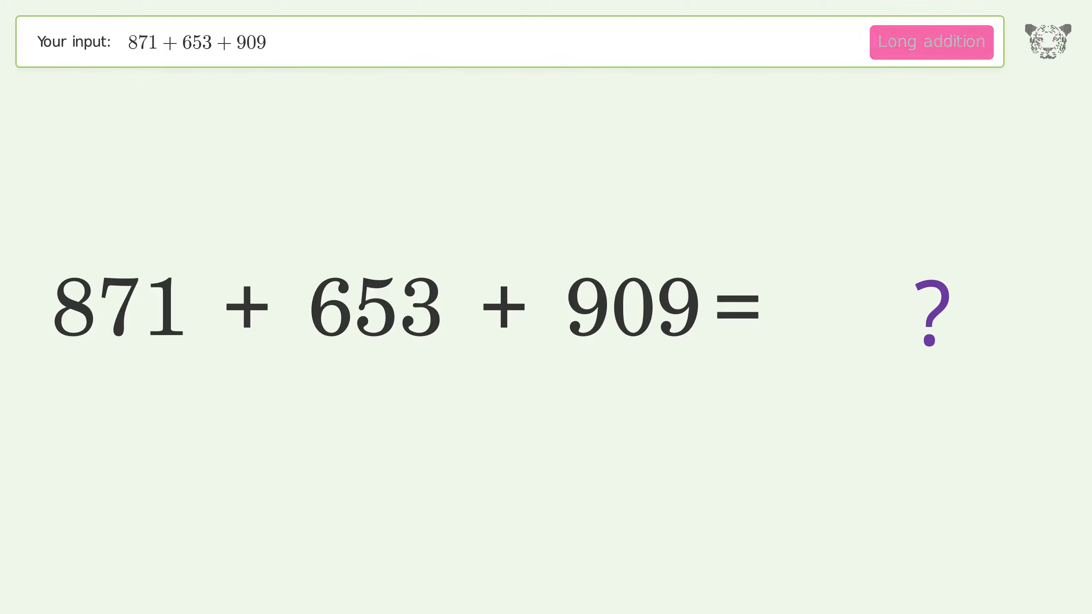
- Run Long addition on 871 + 653 + 909 to get 2,433
left_click(931, 42)
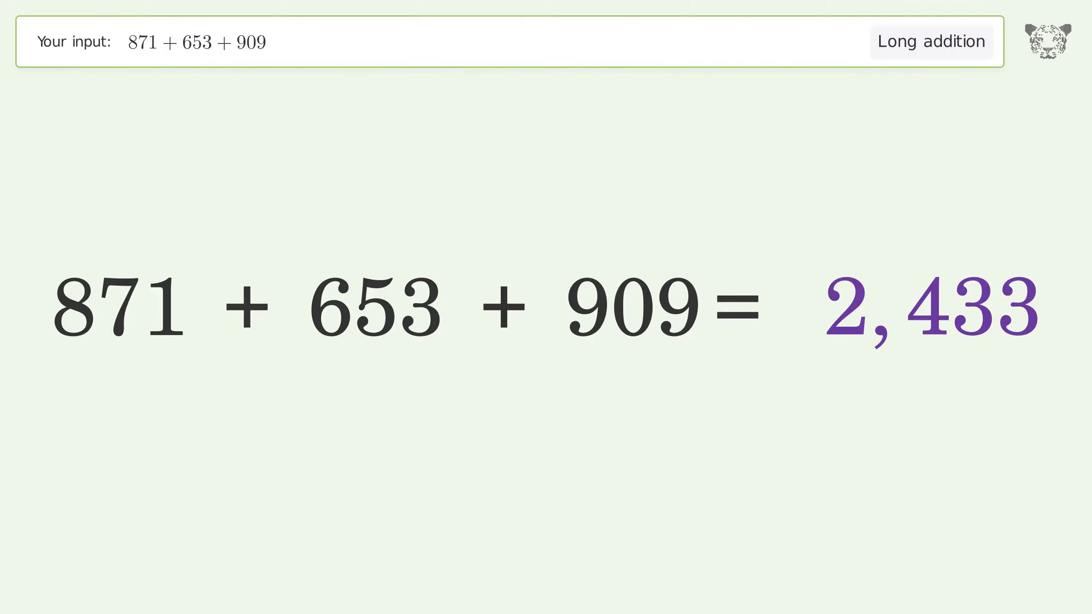